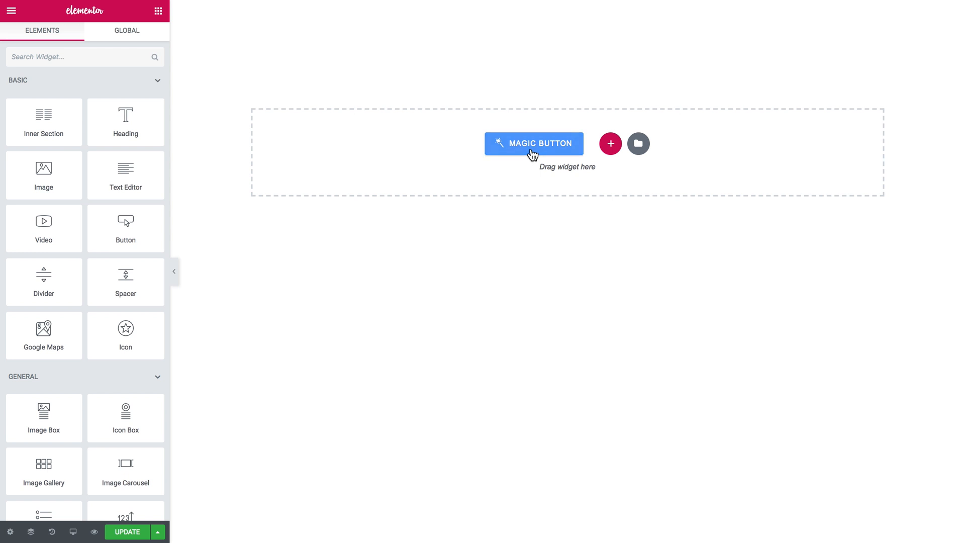
# Step: Open the Magic Button template library and scroll through the page templates
pyautogui.click(638, 143)
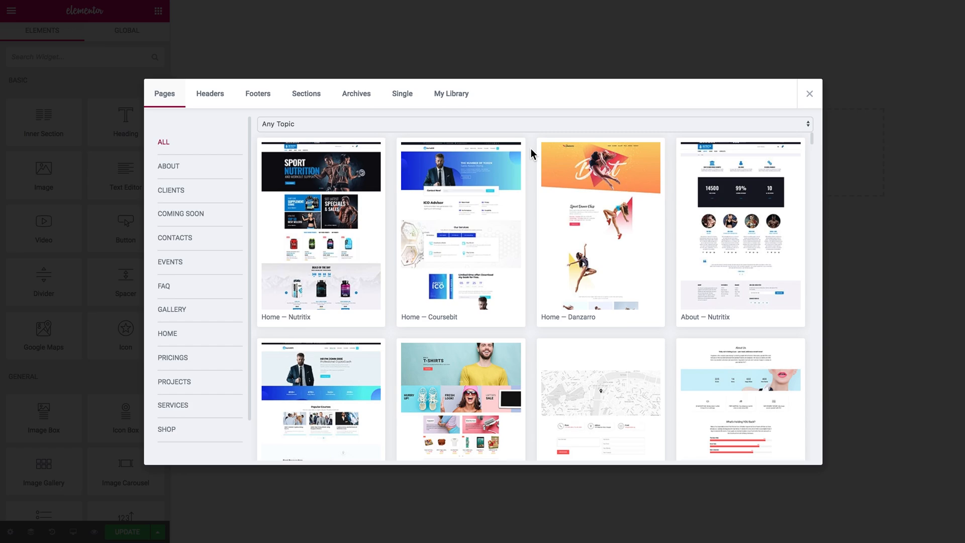
pyautogui.moveTo(817, 143)
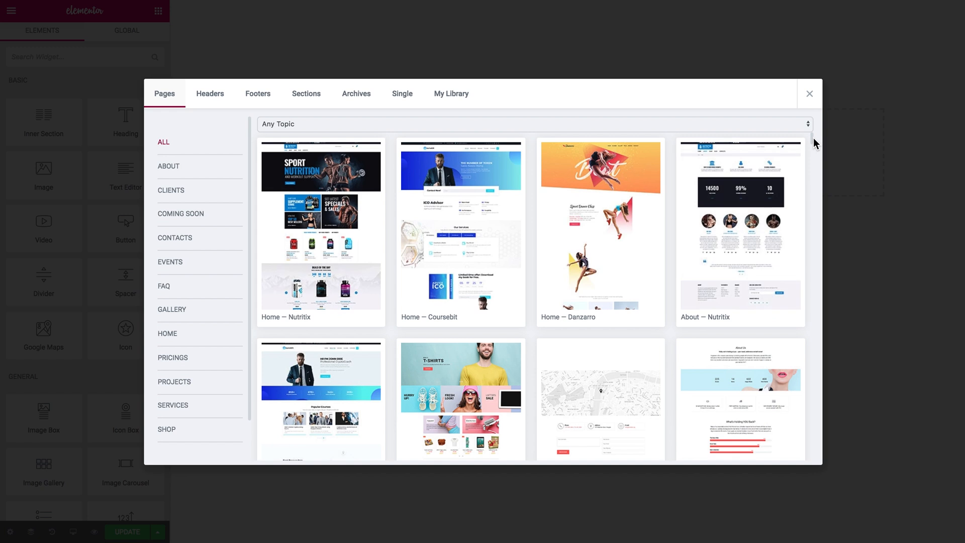
pyautogui.scroll(-3)
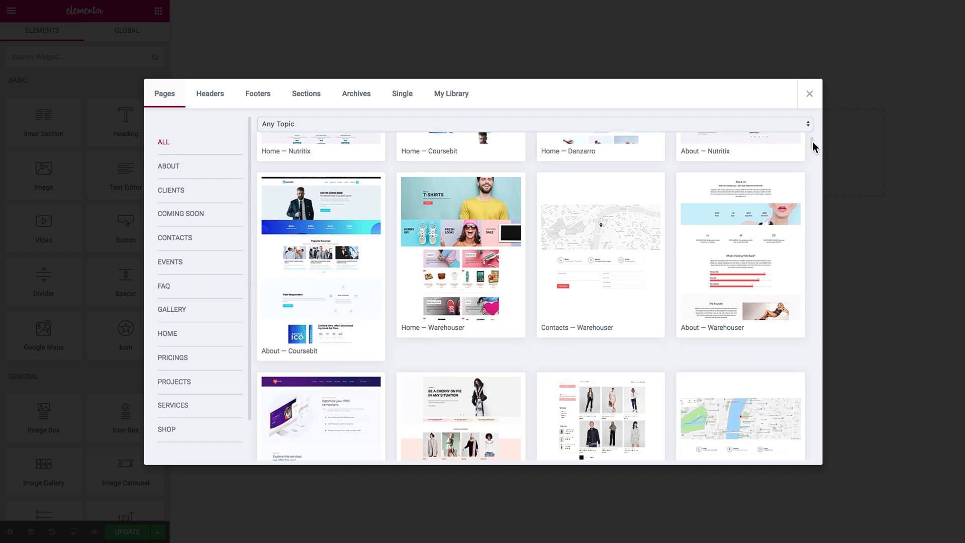
pyautogui.scroll(-3)
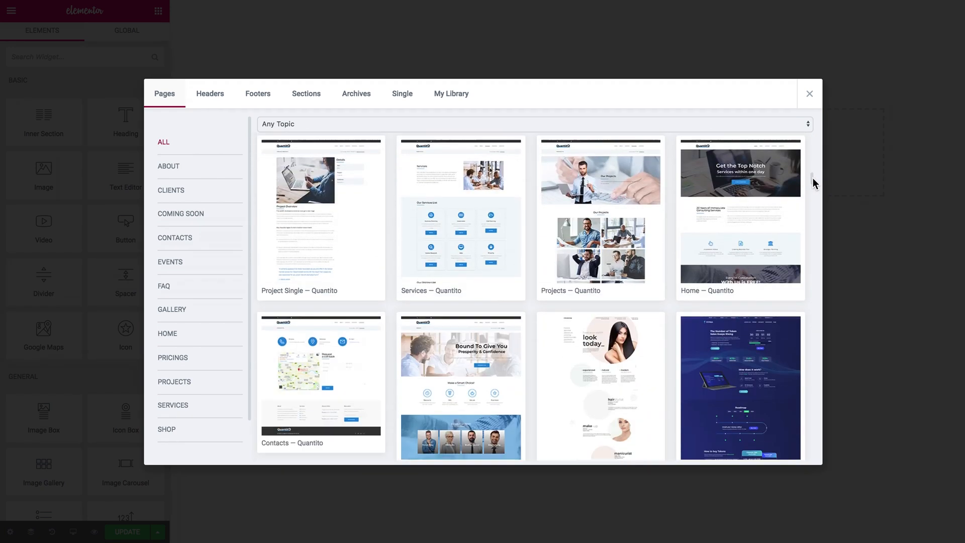
pyautogui.scroll(-3)
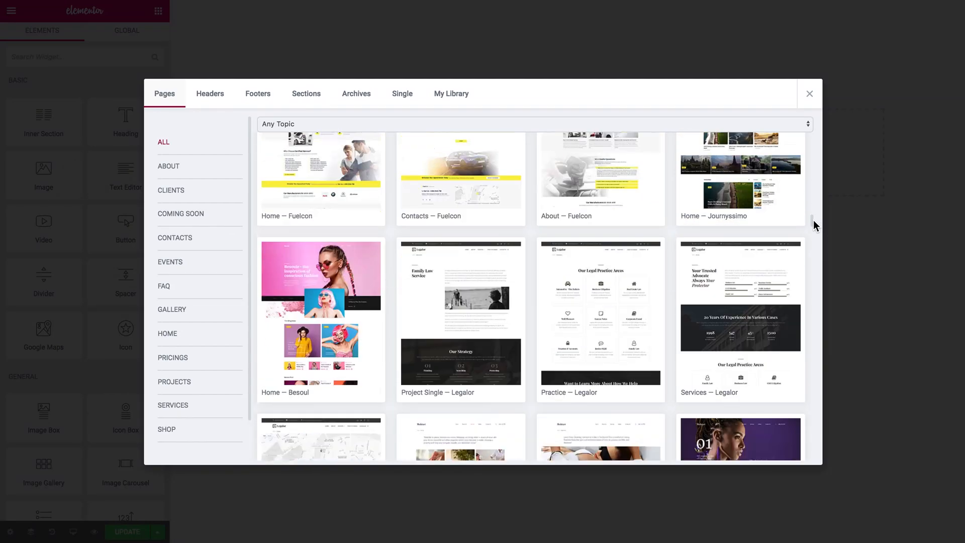
pyautogui.scroll(-3)
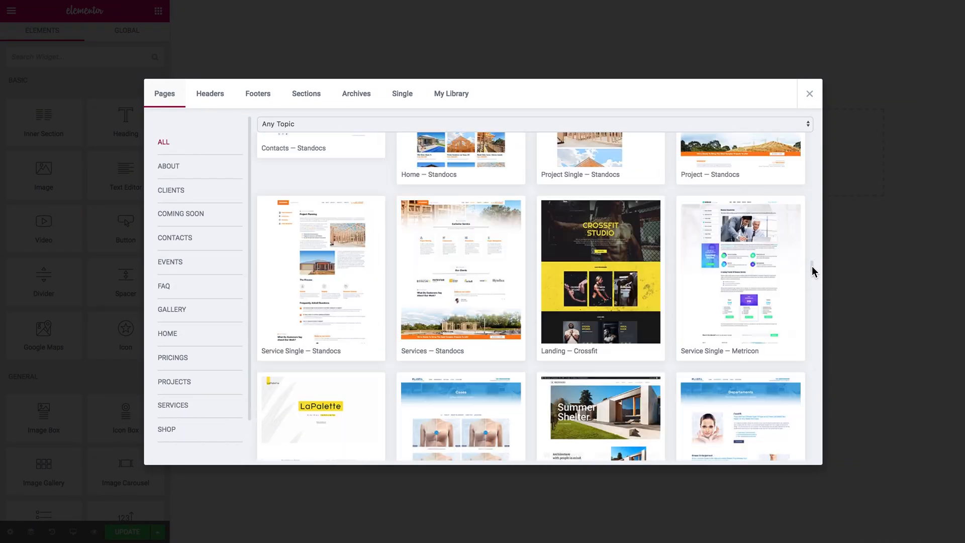
# Step: Filter page templates by category: All, then About, Contacts and Projects
pyautogui.scroll(-3)
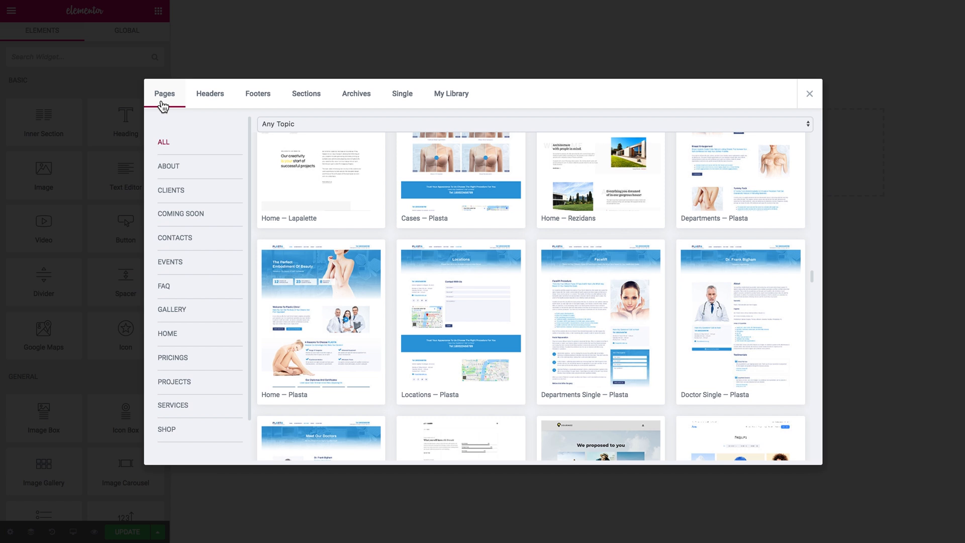
pyautogui.moveTo(191, 147)
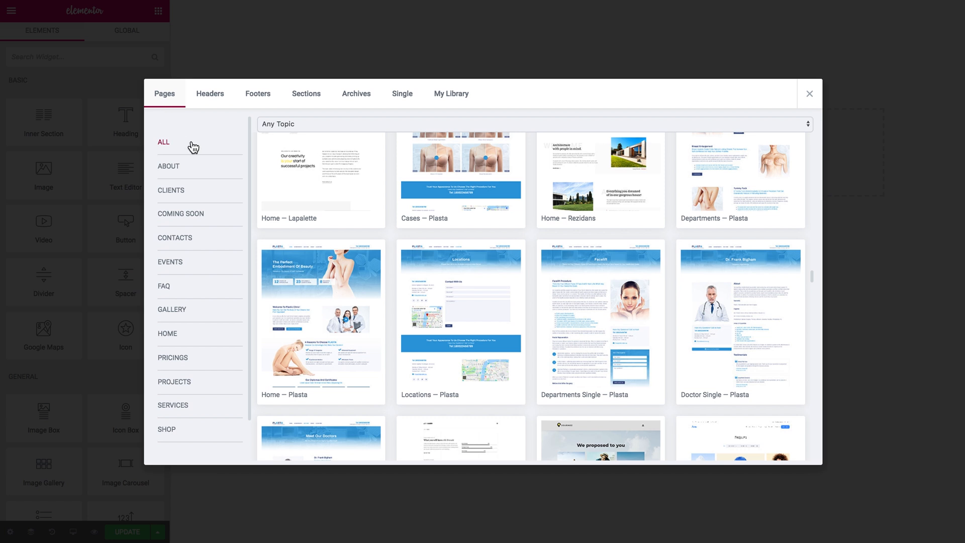
pyautogui.click(168, 166)
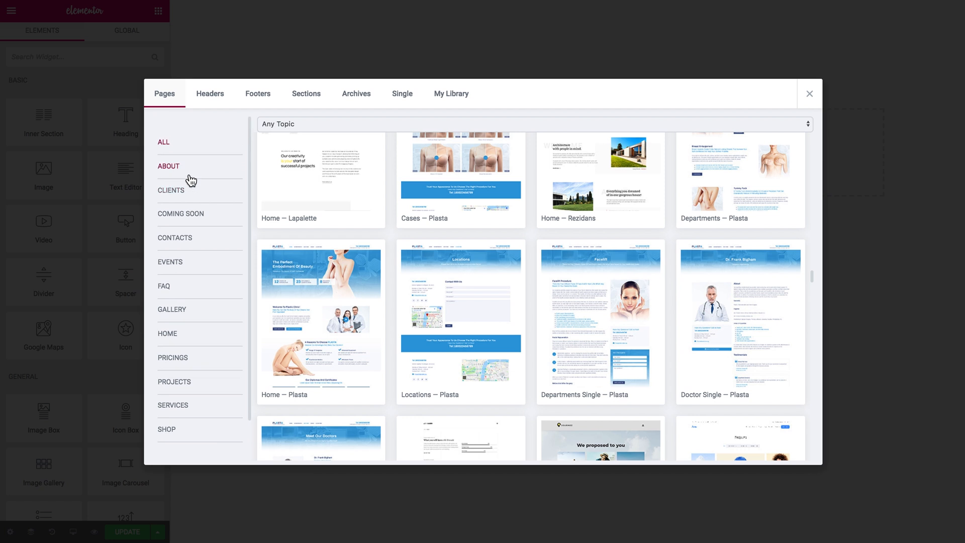
pyautogui.moveTo(185, 179)
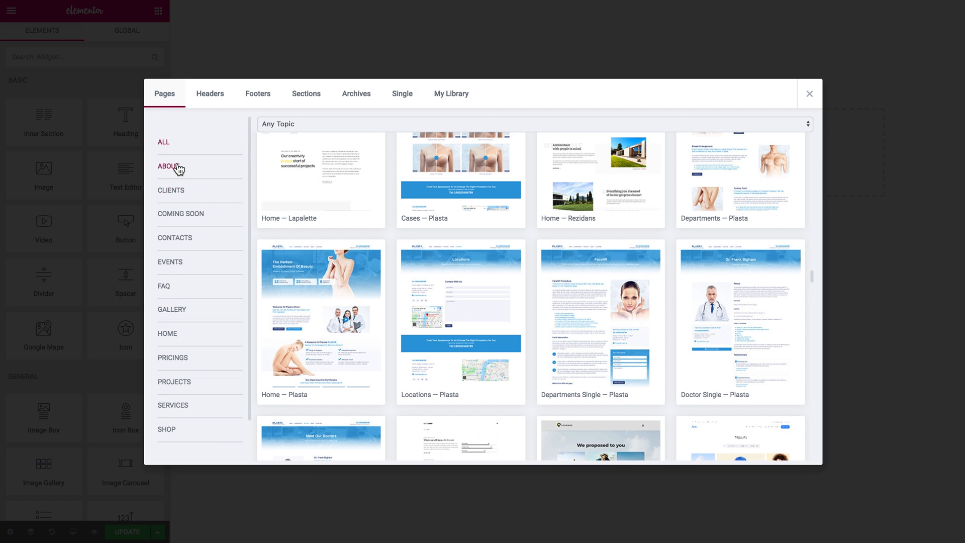
pyautogui.click(168, 166)
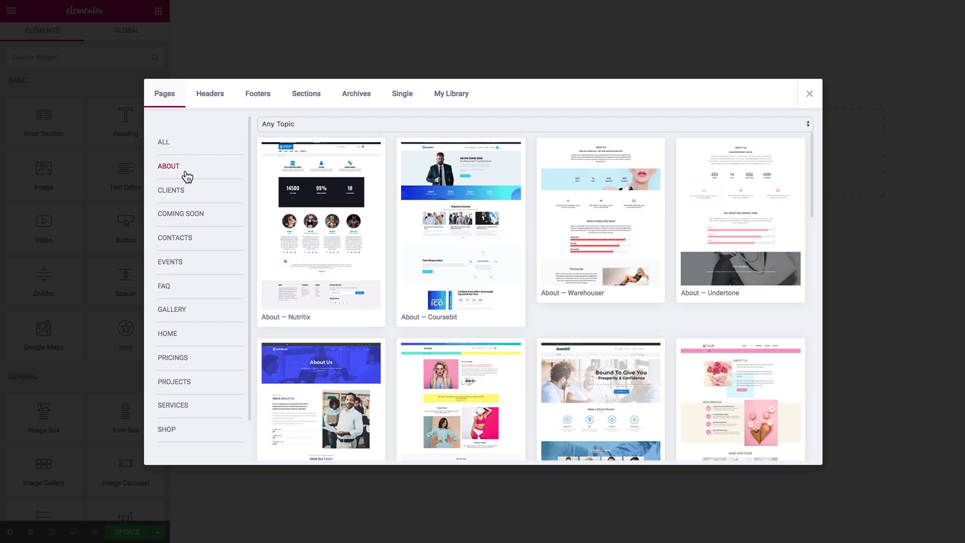
pyautogui.moveTo(336, 217)
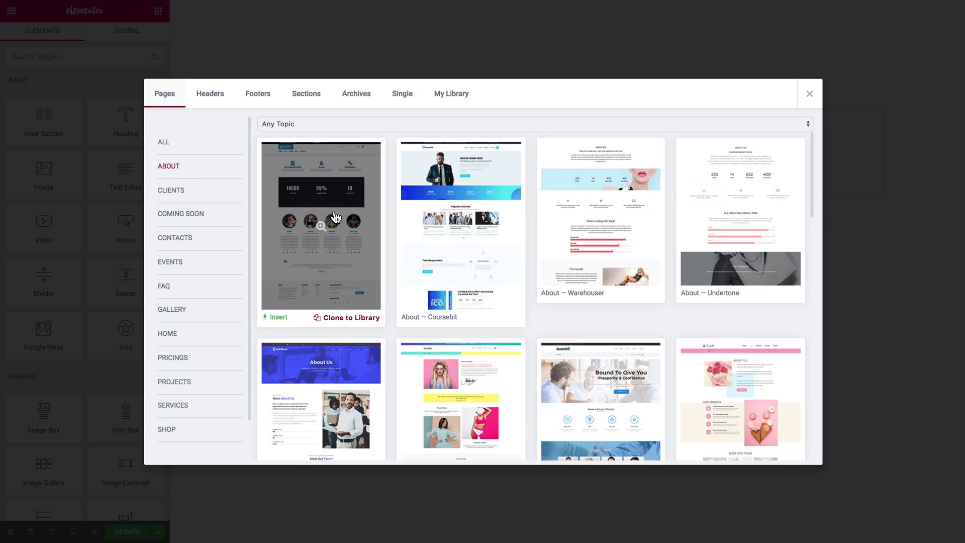
pyautogui.moveTo(326, 390)
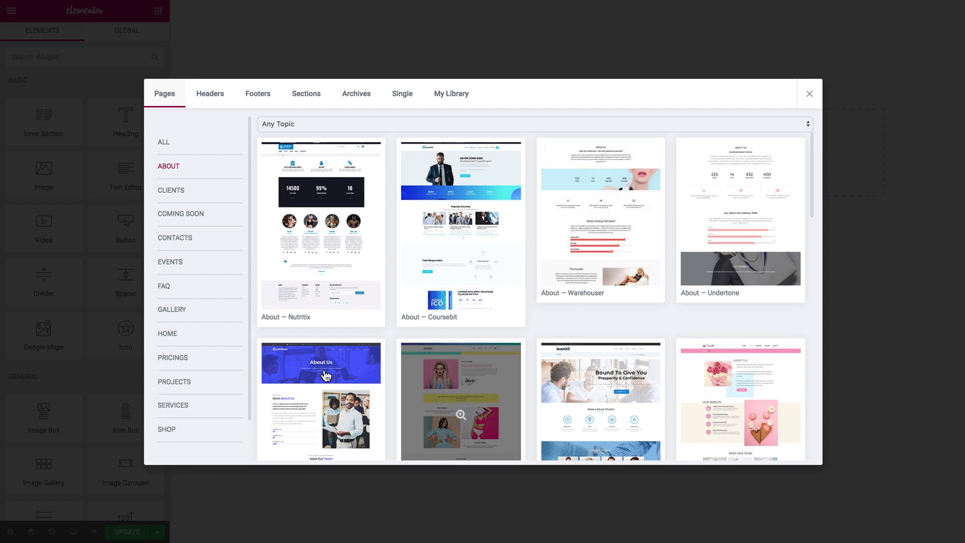
pyautogui.moveTo(178, 245)
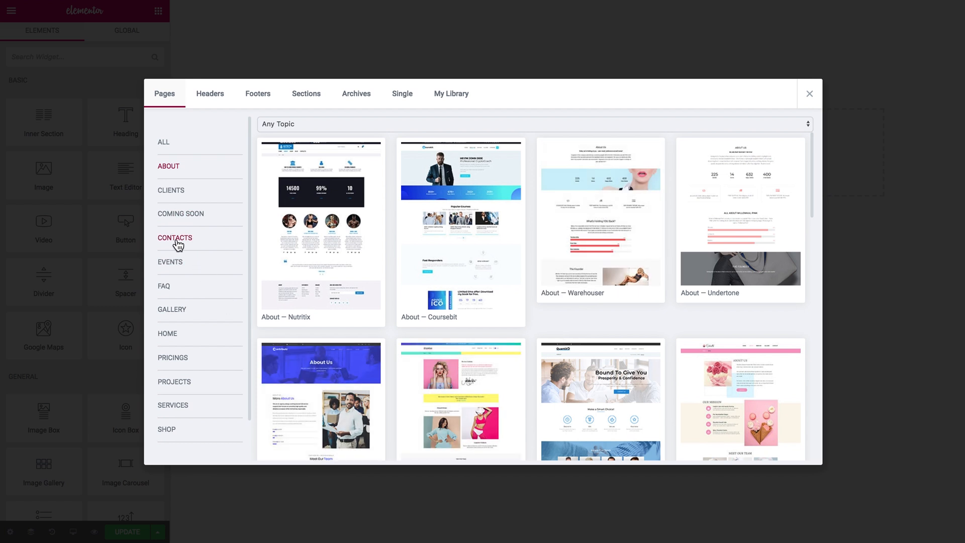
pyautogui.click(175, 238)
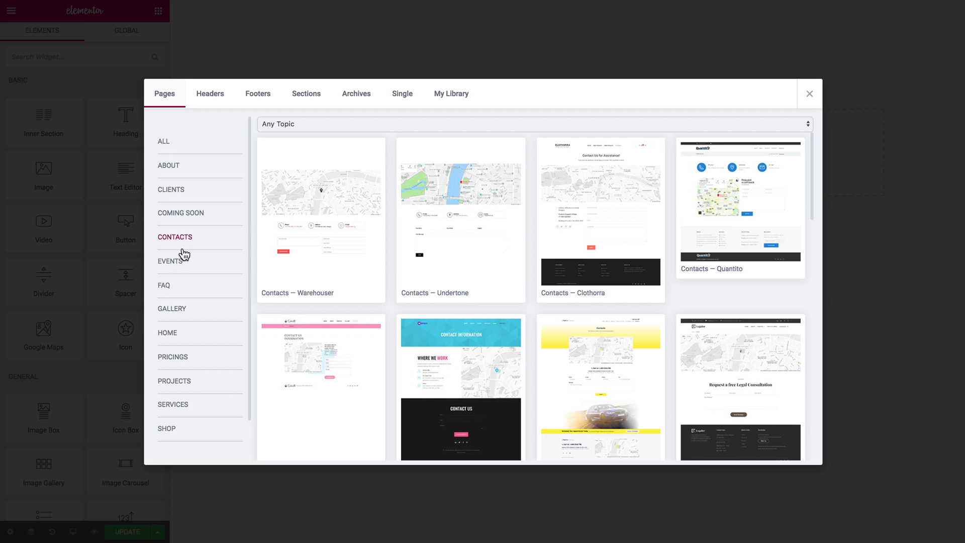
pyautogui.click(174, 356)
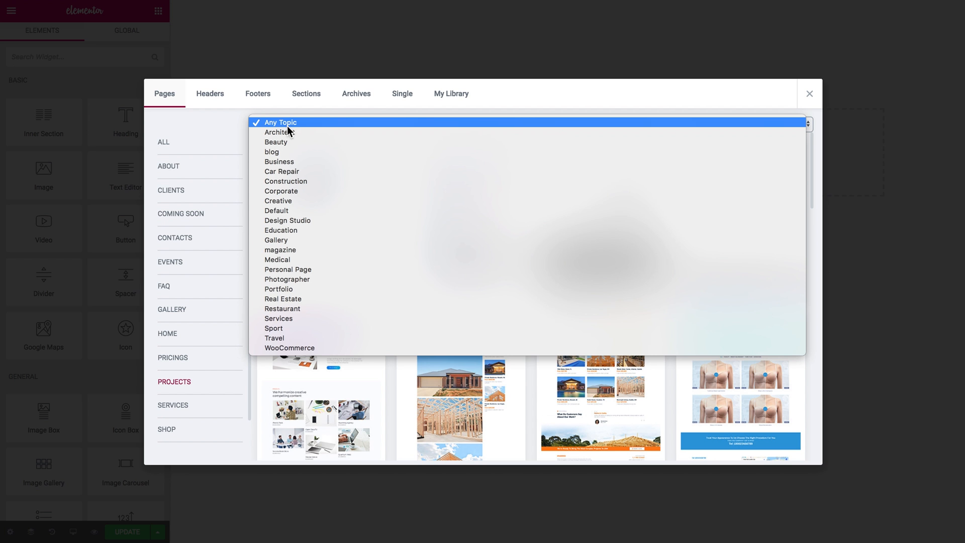
pyautogui.moveTo(319, 310)
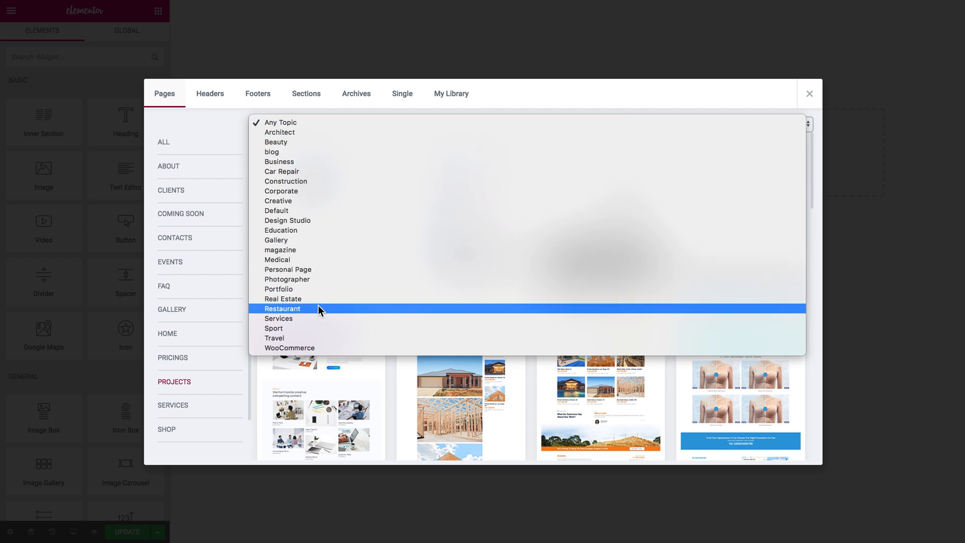
pyautogui.moveTo(330, 141)
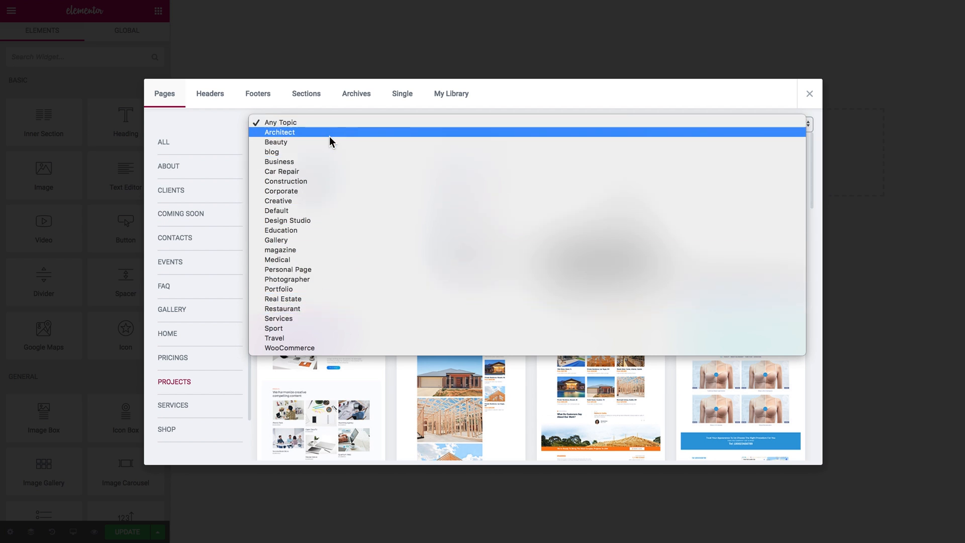
pyautogui.moveTo(346, 176)
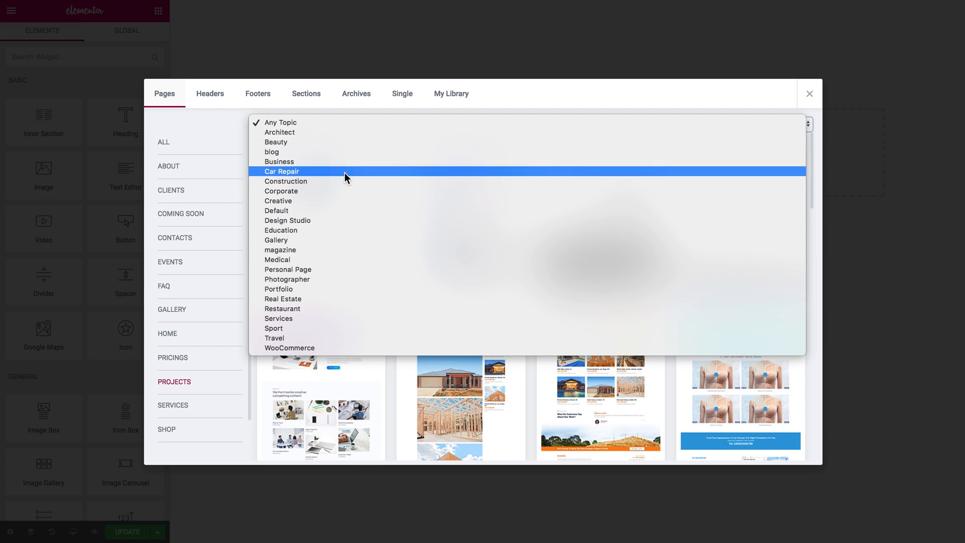
# Step: Filter the Projects page templates to the Business topic
pyautogui.click(279, 162)
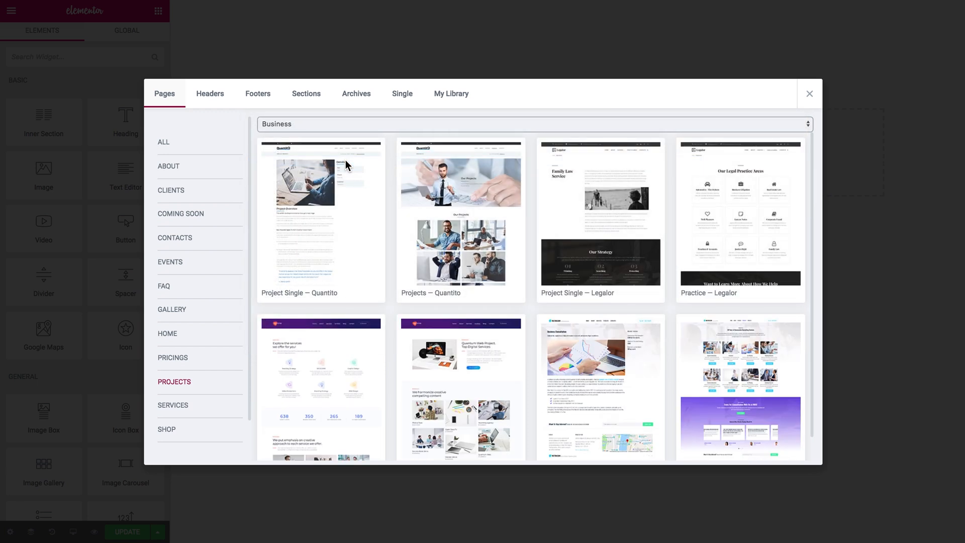
pyautogui.moveTo(344, 130)
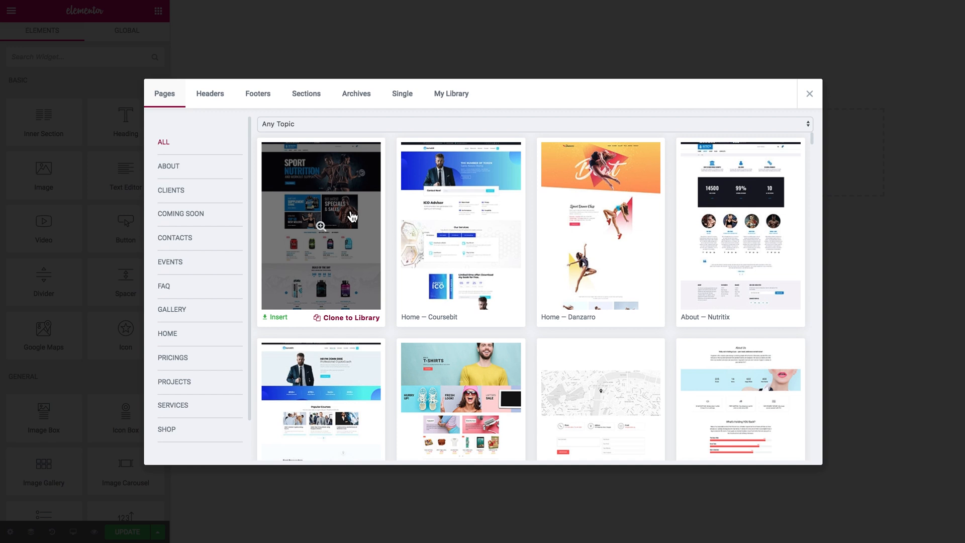
# Step: Preview and scroll through the Home — Nutritix template, then go back to the library
pyautogui.click(321, 226)
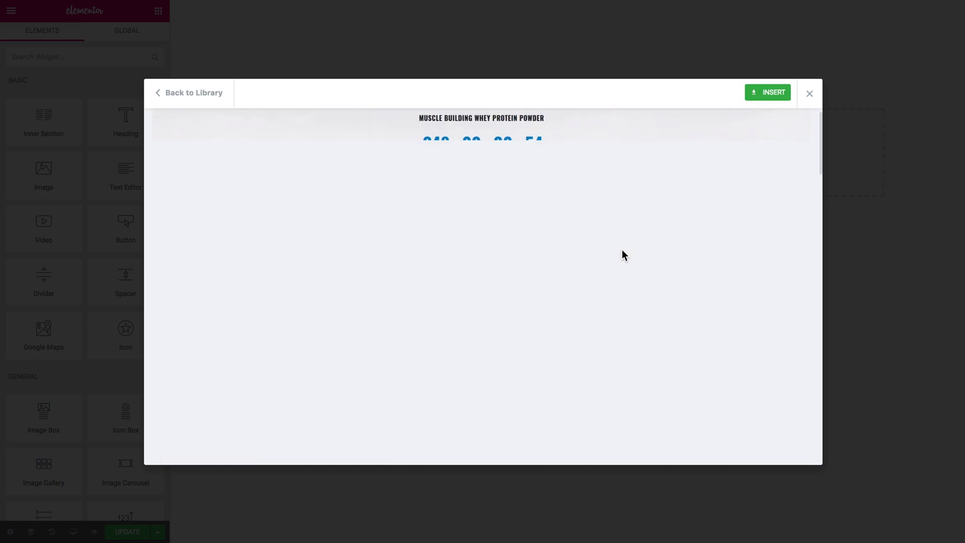
pyautogui.scroll(-3)
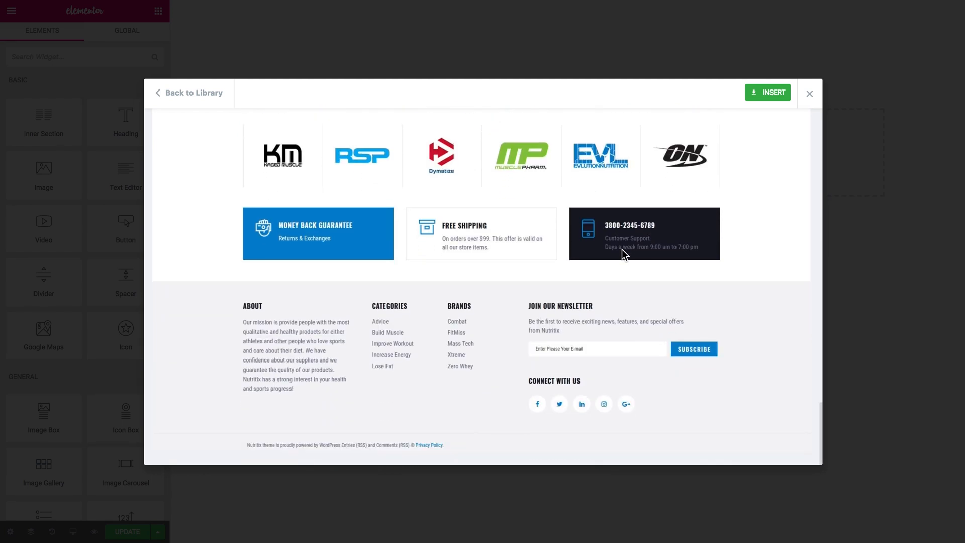
pyautogui.moveTo(772, 98)
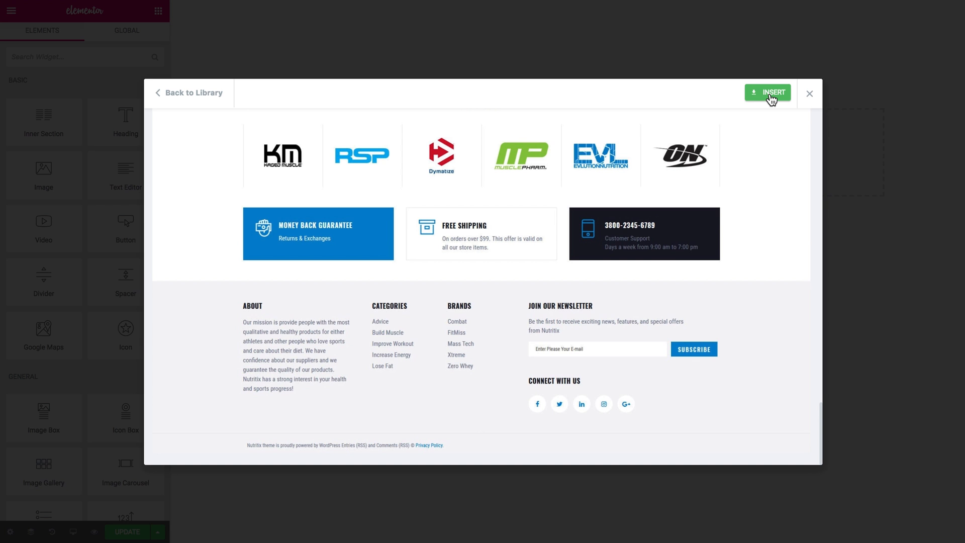
pyautogui.moveTo(764, 100)
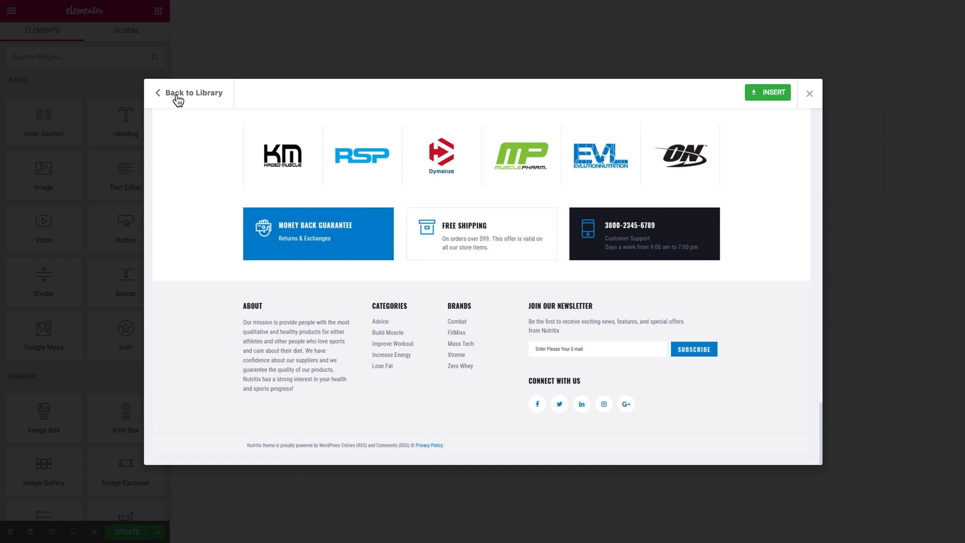
pyautogui.click(189, 93)
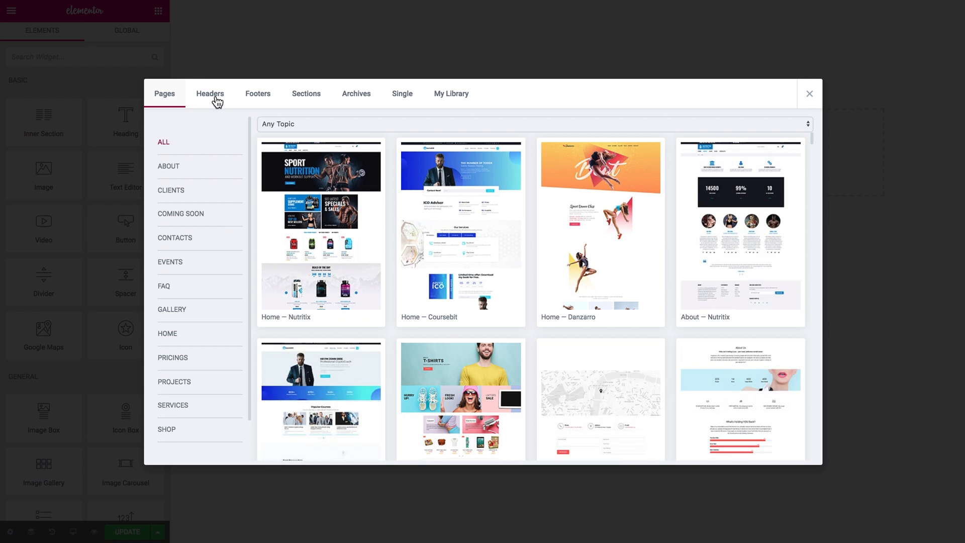
# Step: Show header templates for any topic and scroll through the header designs
pyautogui.click(210, 93)
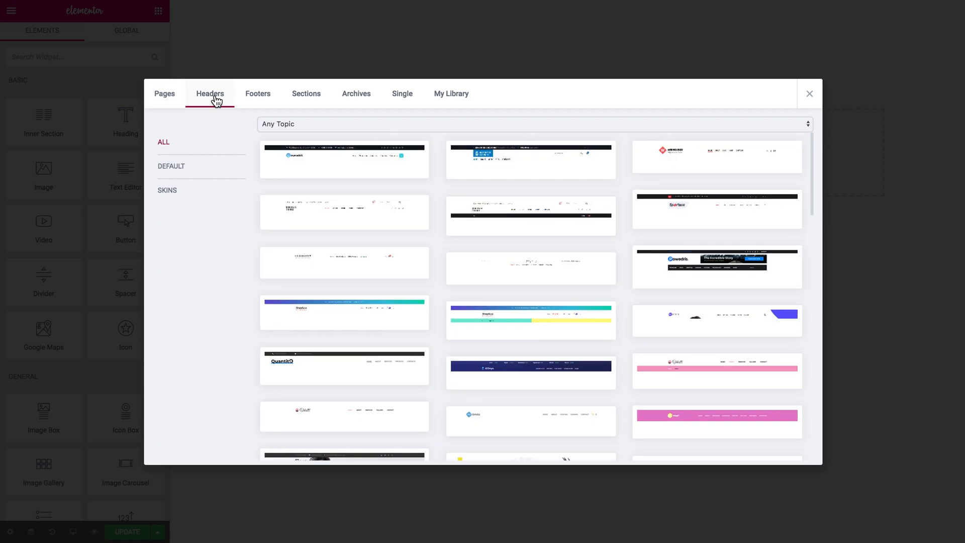
pyautogui.click(533, 135)
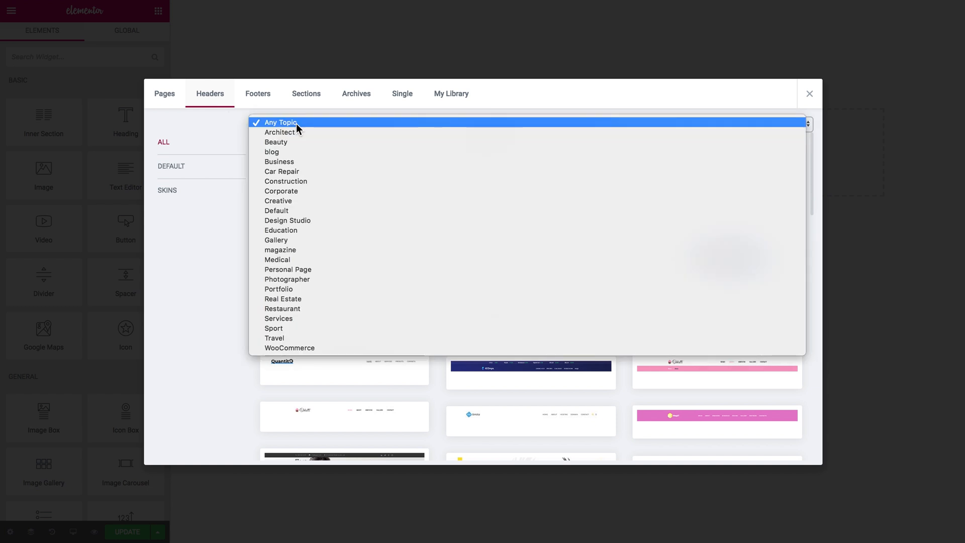
pyautogui.click(281, 122)
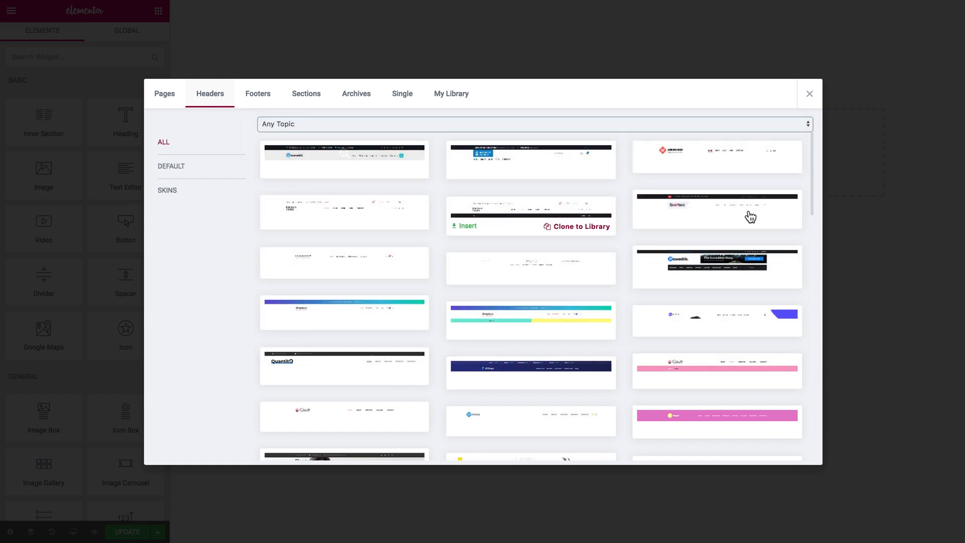
pyautogui.scroll(-3)
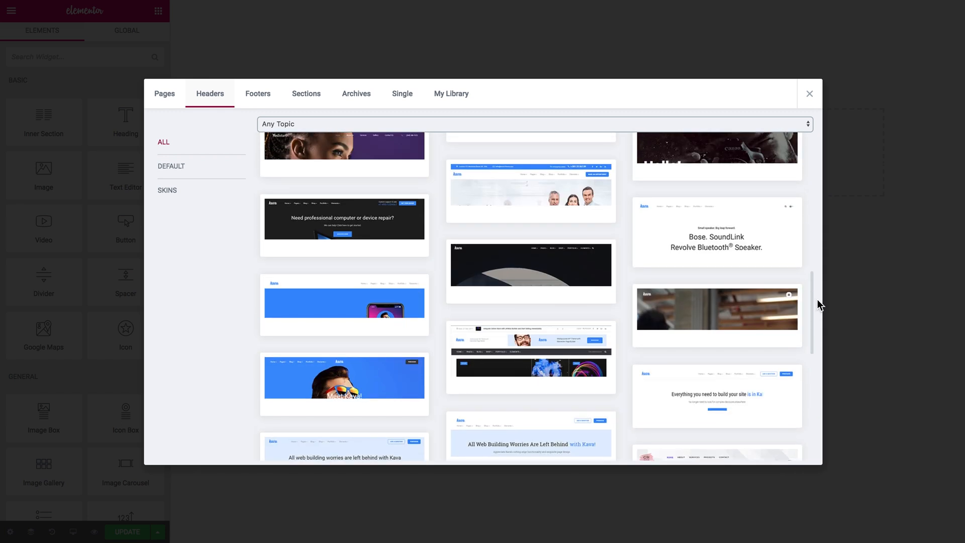
pyautogui.moveTo(716, 394)
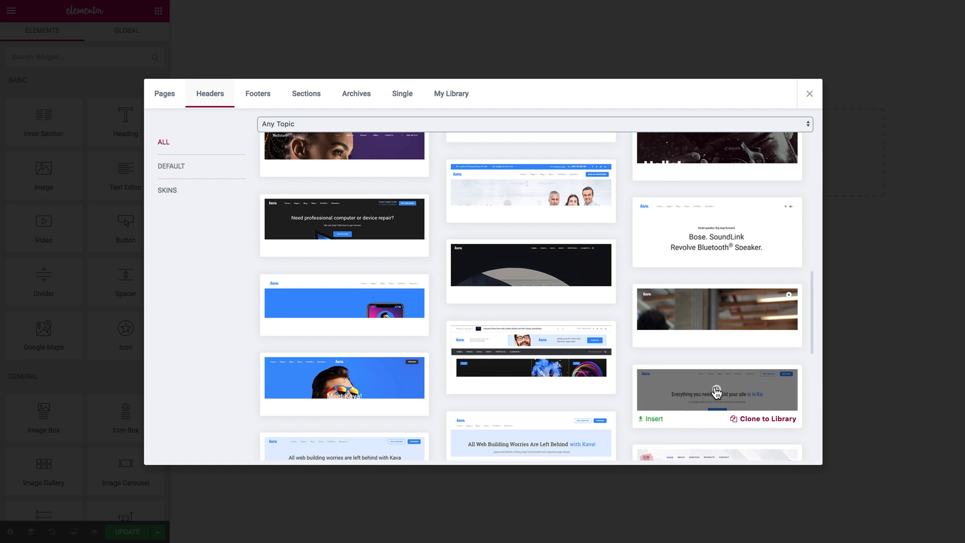
# Step: Open the full-size preview of the Kava header template
pyautogui.click(717, 391)
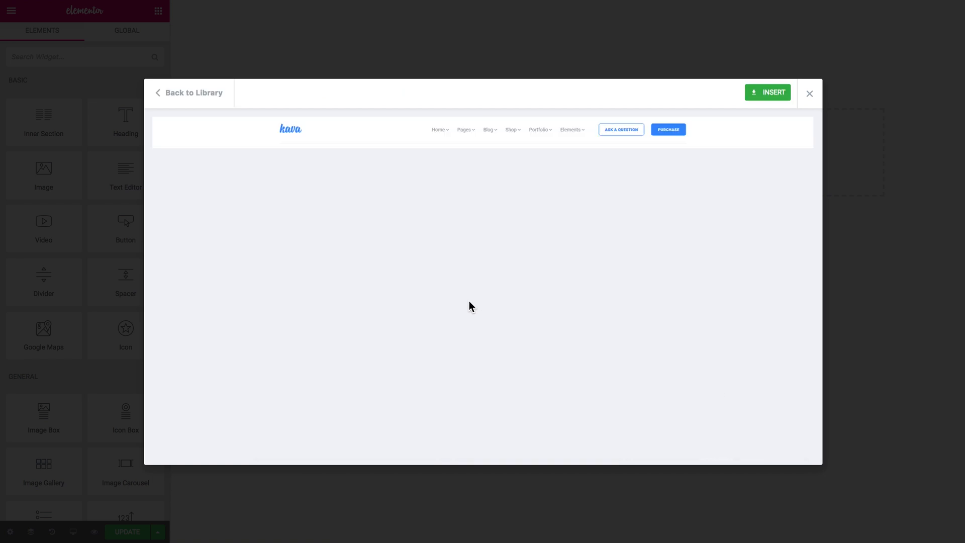
pyautogui.moveTo(658, 155)
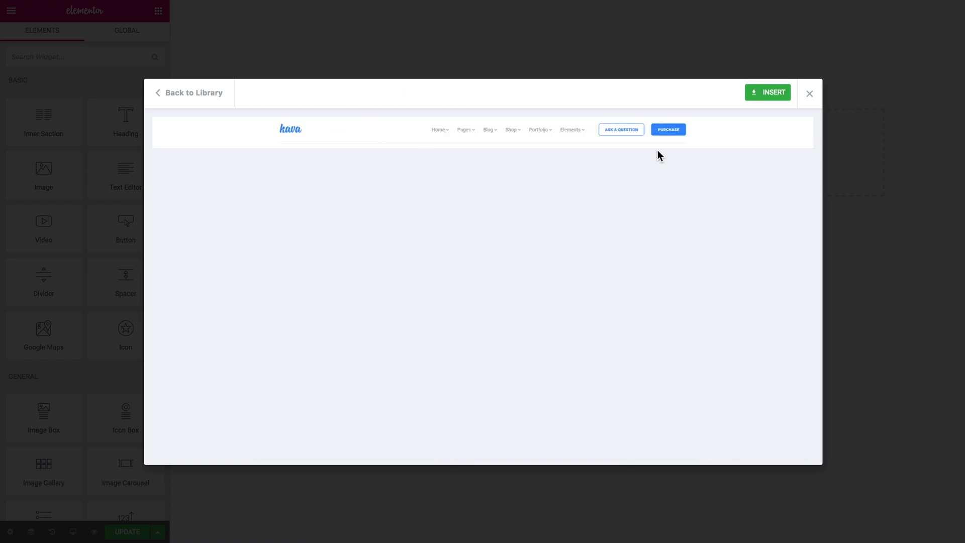
pyautogui.moveTo(187, 139)
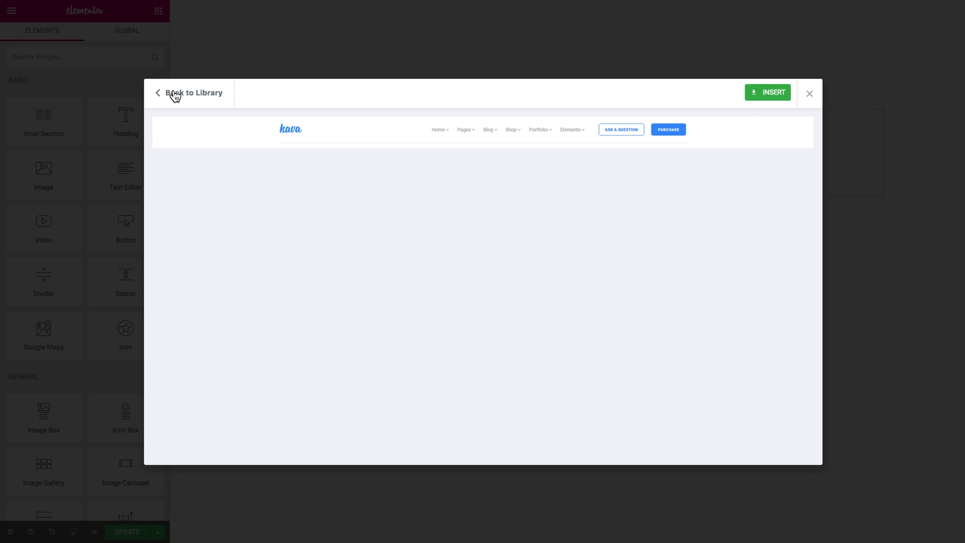
# Step: Go back from the Kava preview to the header templates grid
pyautogui.click(175, 93)
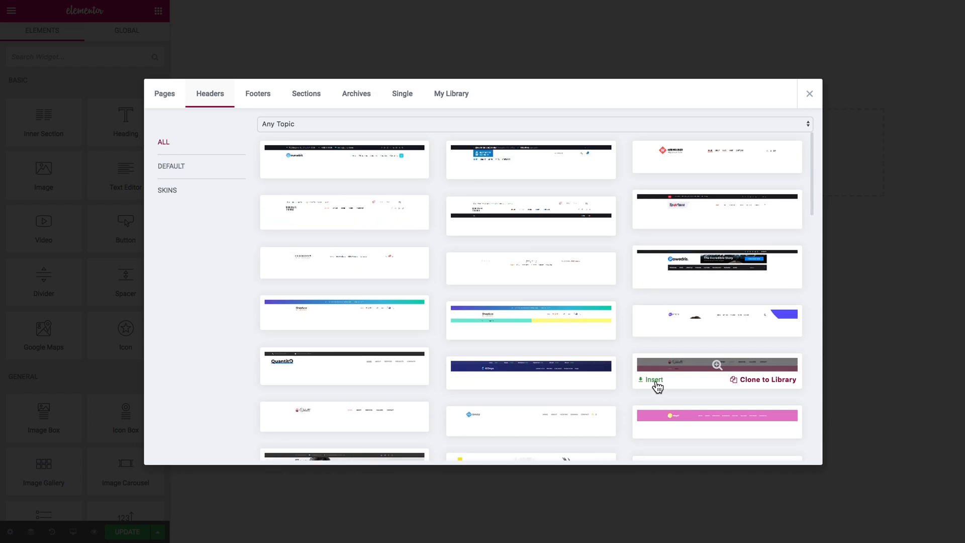
pyautogui.moveTo(651, 398)
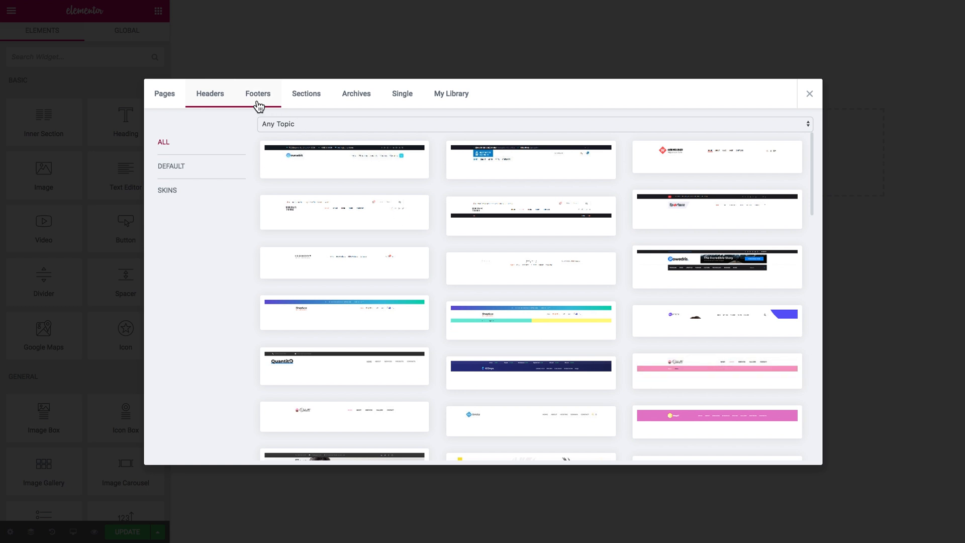
# Step: Show the footer templates and scroll through the whole footer collection
pyautogui.click(257, 93)
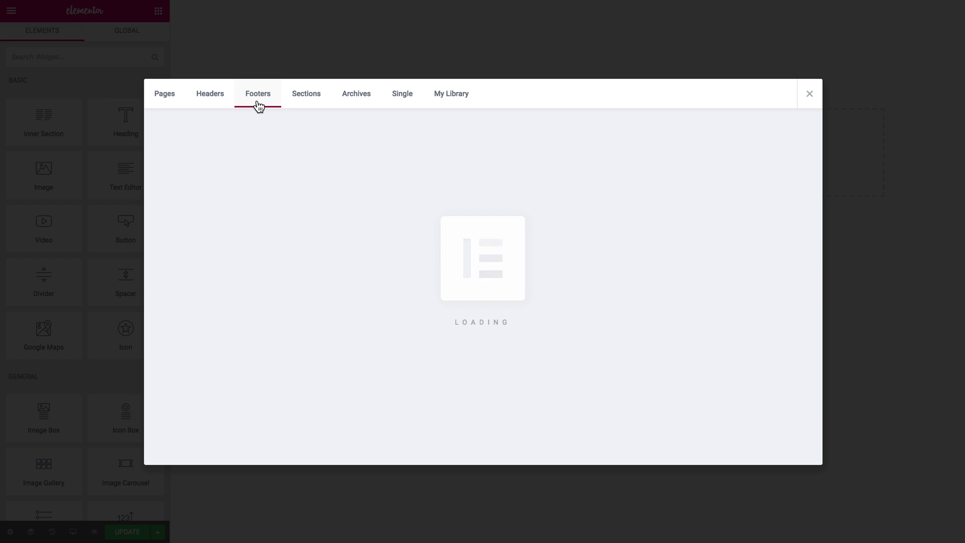
pyautogui.click(258, 93)
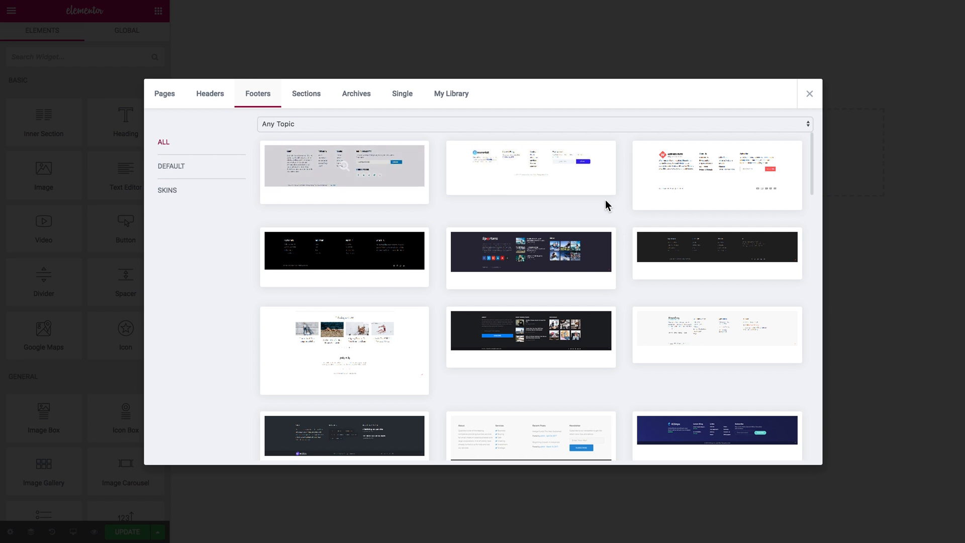
pyautogui.scroll(-3)
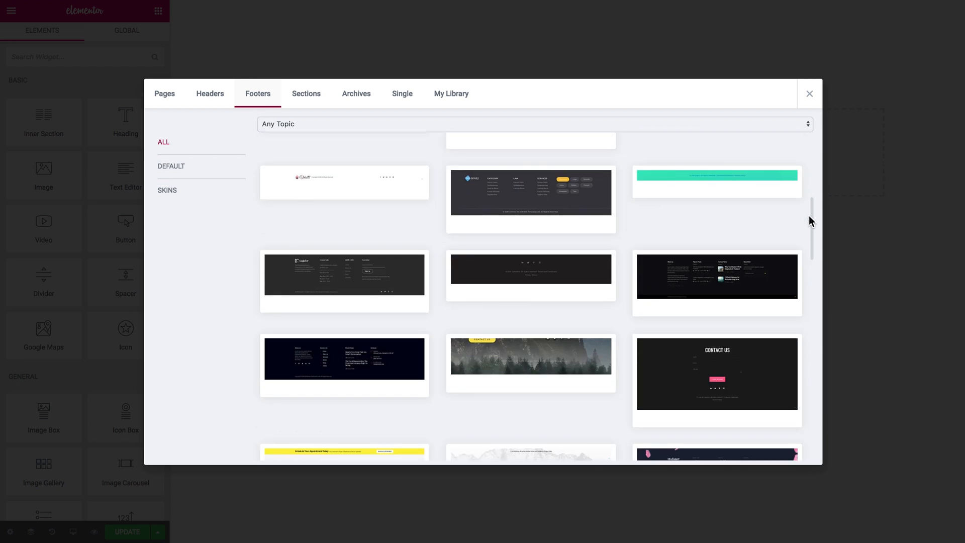
pyautogui.scroll(-3)
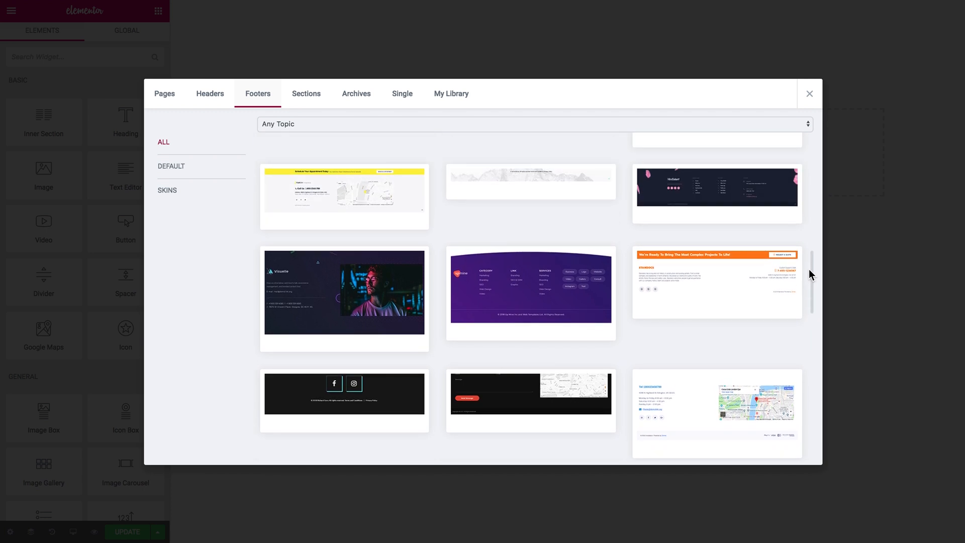
pyautogui.scroll(-3)
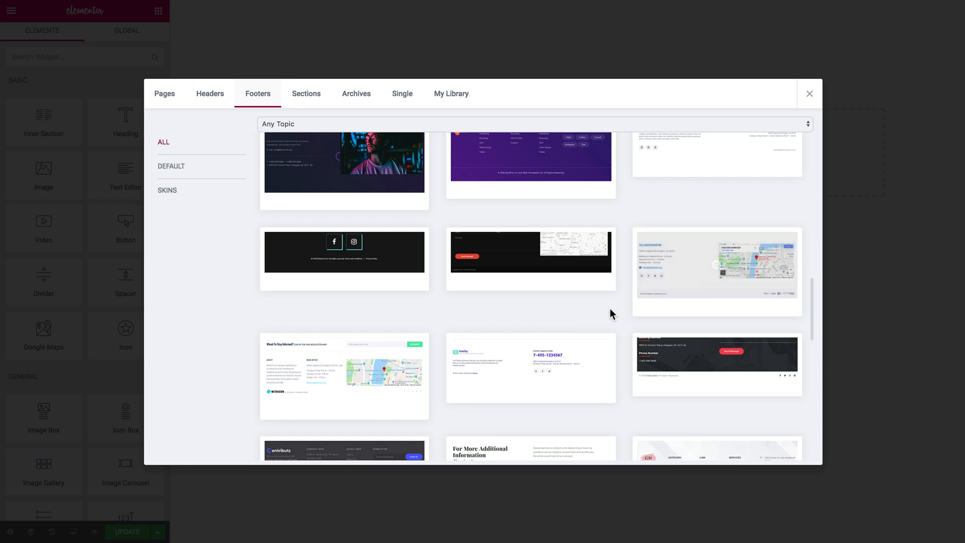
pyautogui.scroll(-3)
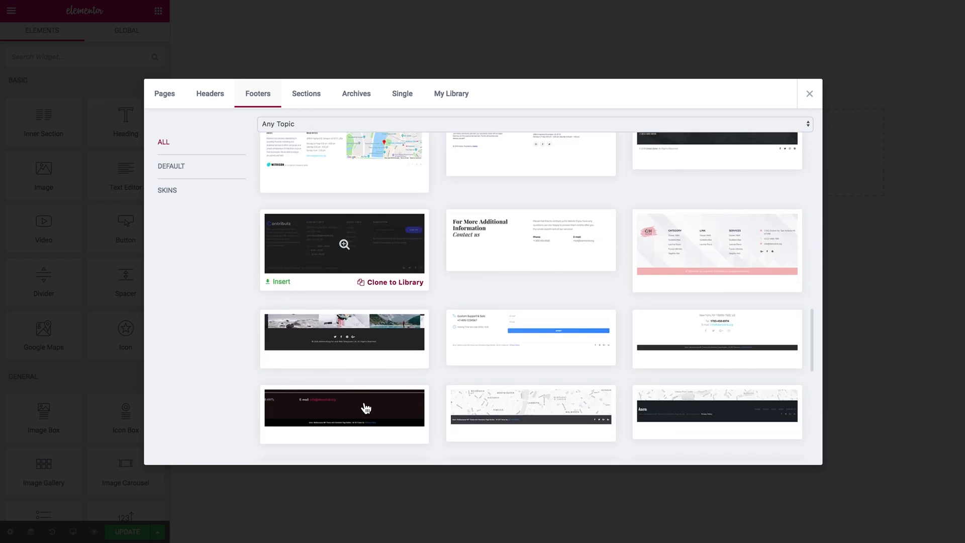
pyautogui.scroll(-3)
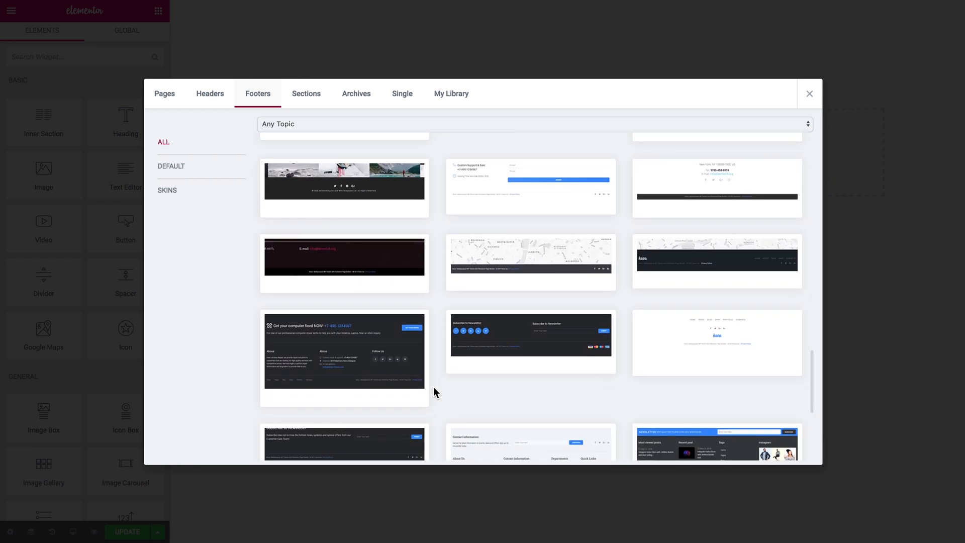
pyautogui.scroll(-3)
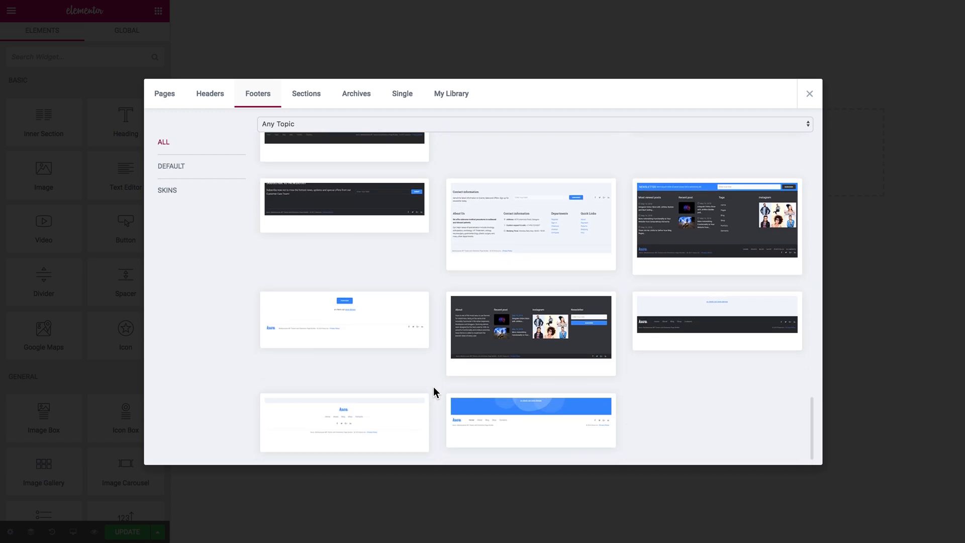
pyautogui.scroll(-3)
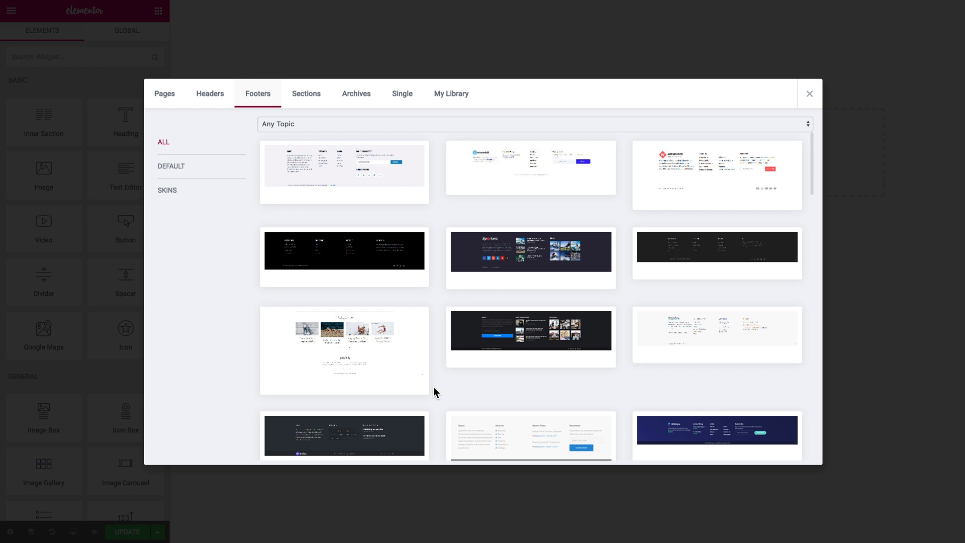
# Step: Show the section templates and scroll through them
pyautogui.click(306, 94)
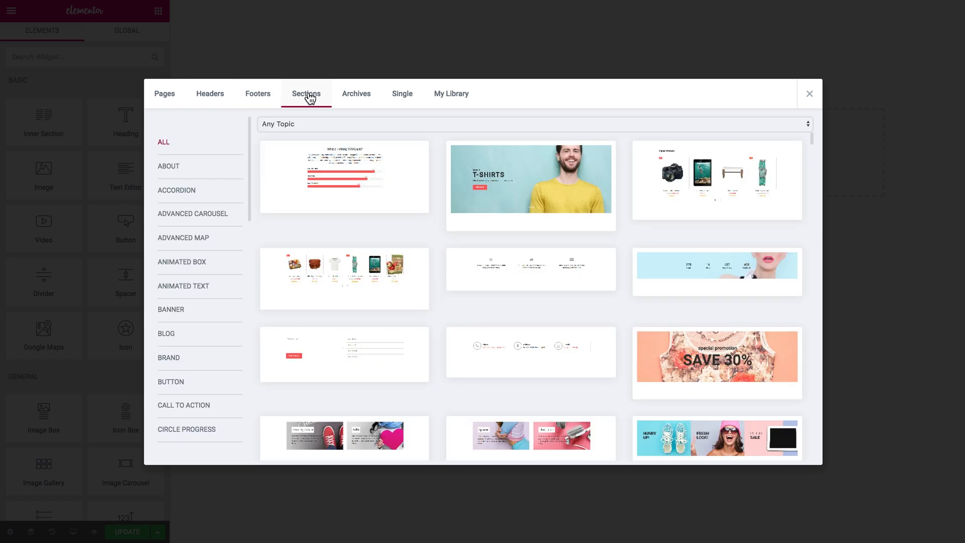
pyautogui.moveTo(274, 111)
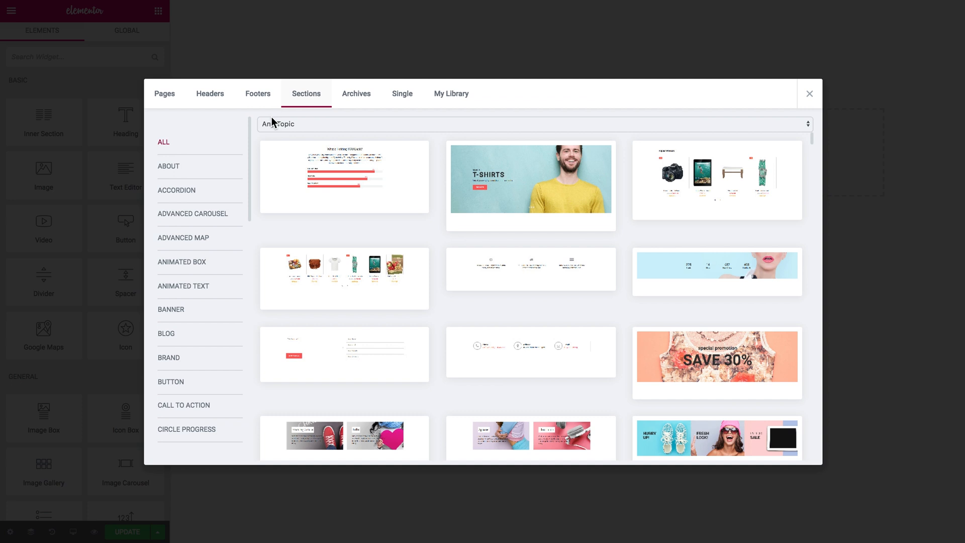
pyautogui.moveTo(813, 143)
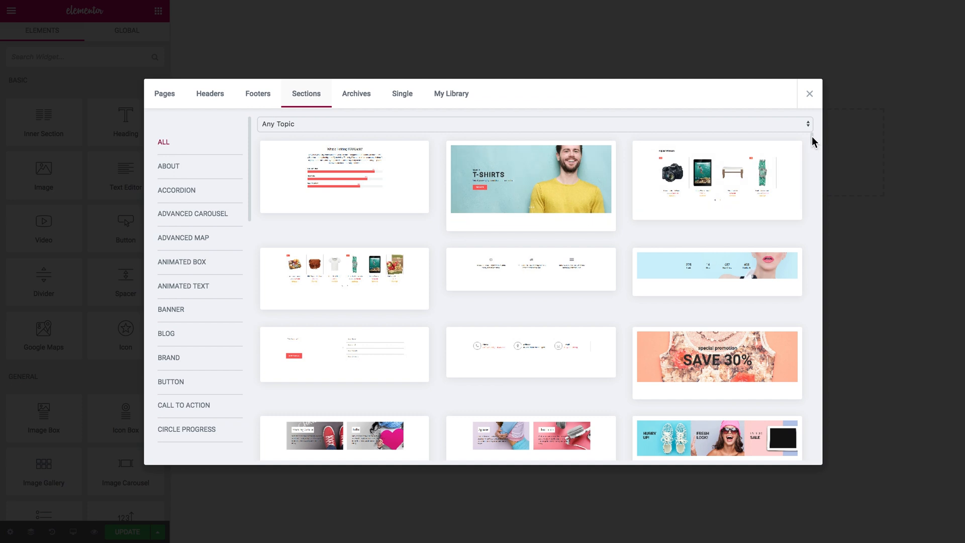
pyautogui.scroll(-3)
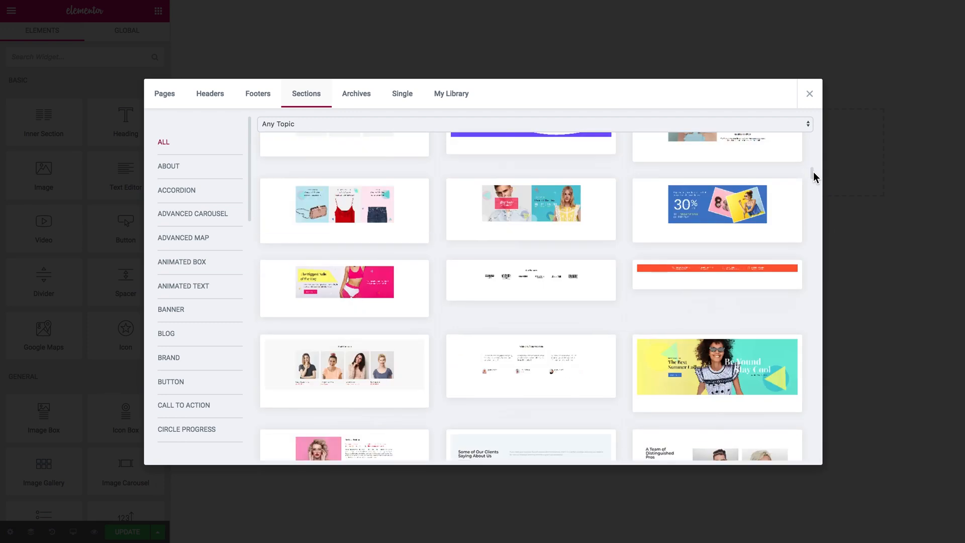
pyautogui.scroll(-3)
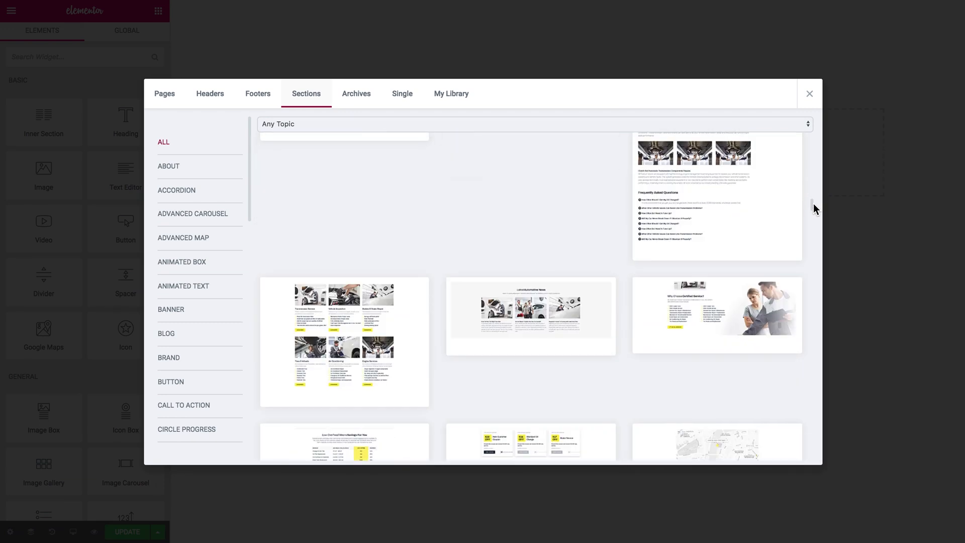
pyautogui.scroll(-3)
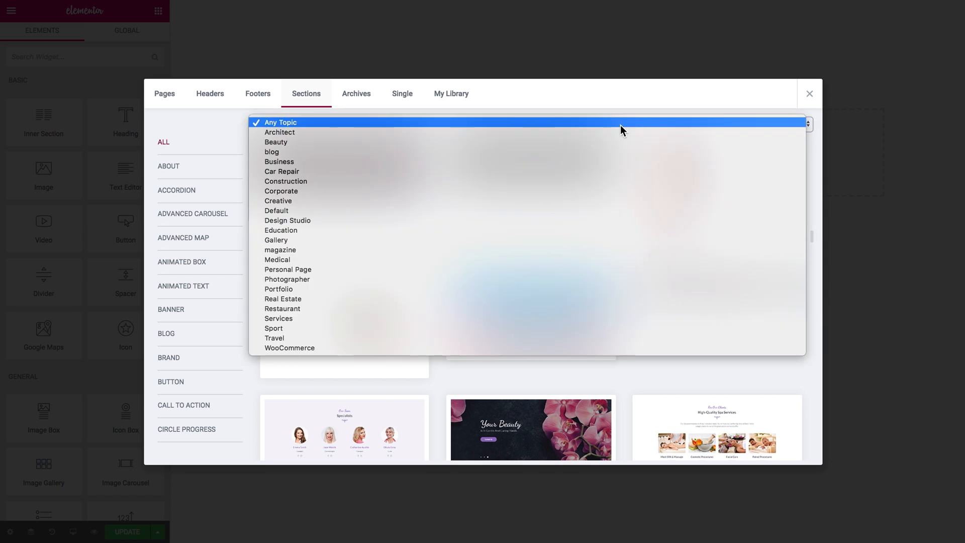
pyautogui.moveTo(575, 132)
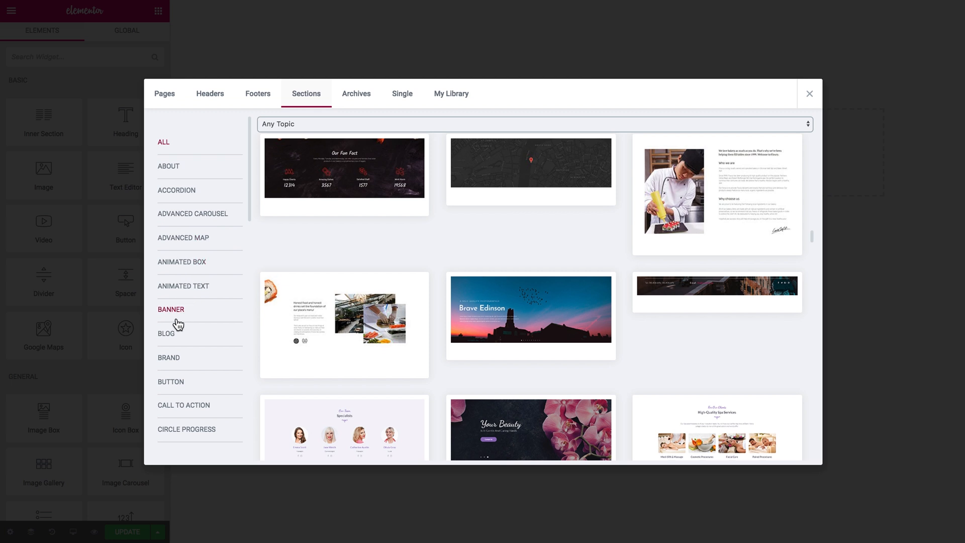
pyautogui.moveTo(175, 343)
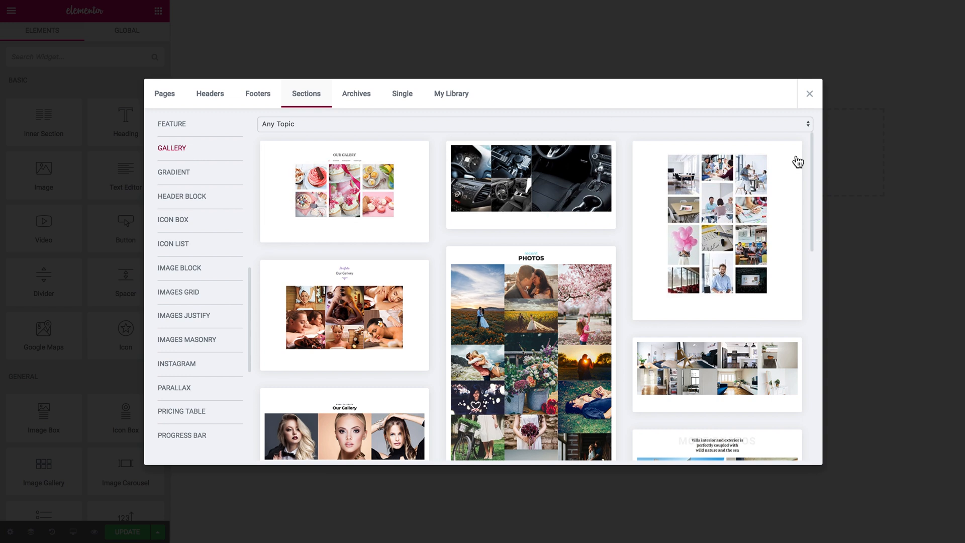
pyautogui.scroll(-3)
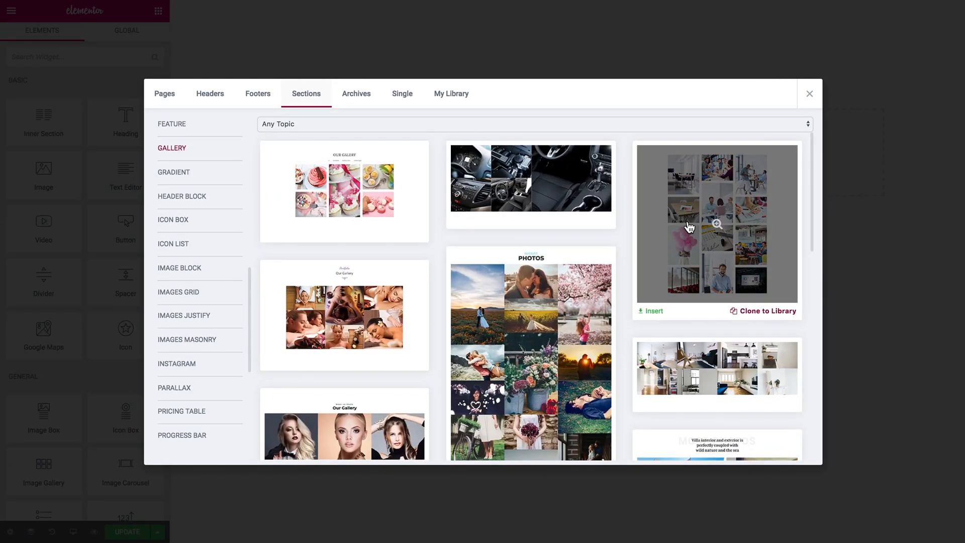
pyautogui.moveTo(526, 198)
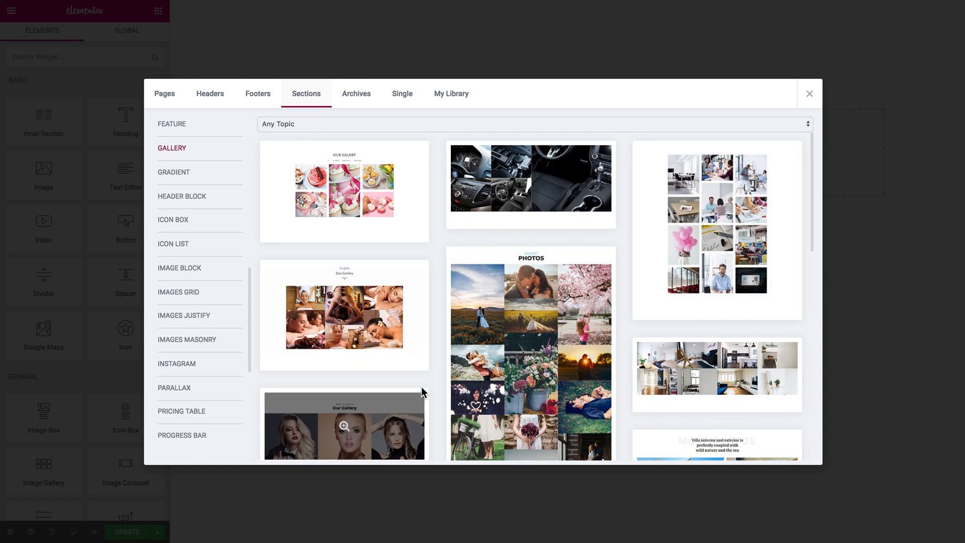
pyautogui.moveTo(441, 383)
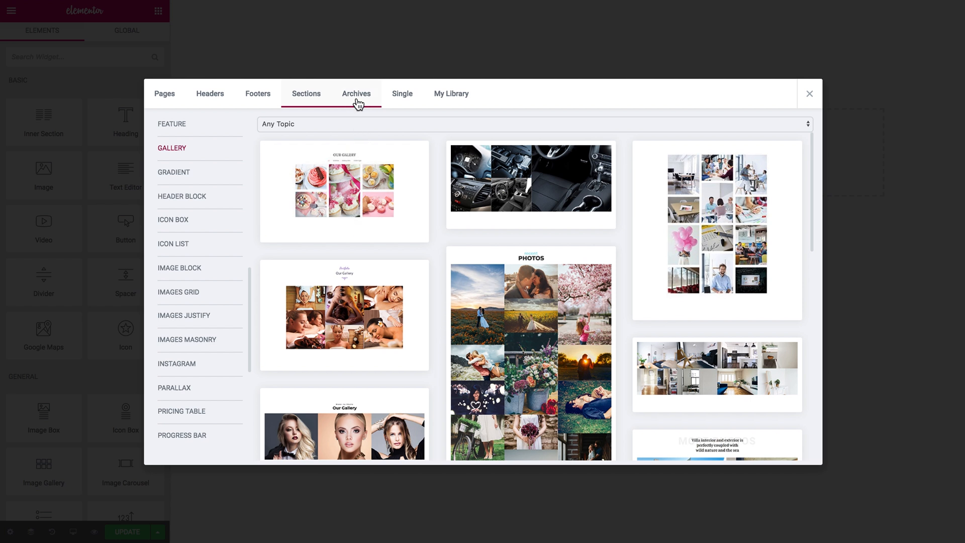
pyautogui.moveTo(373, 109)
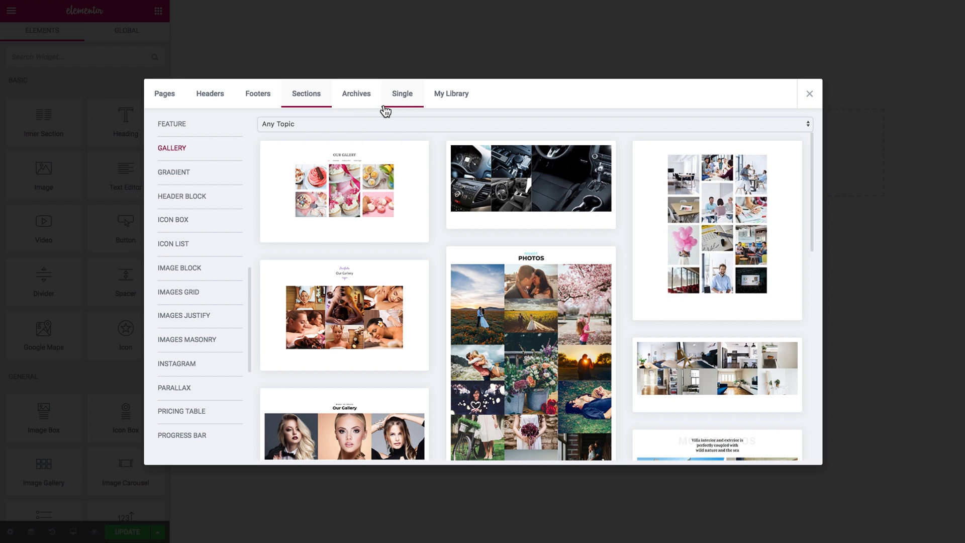
pyautogui.moveTo(388, 112)
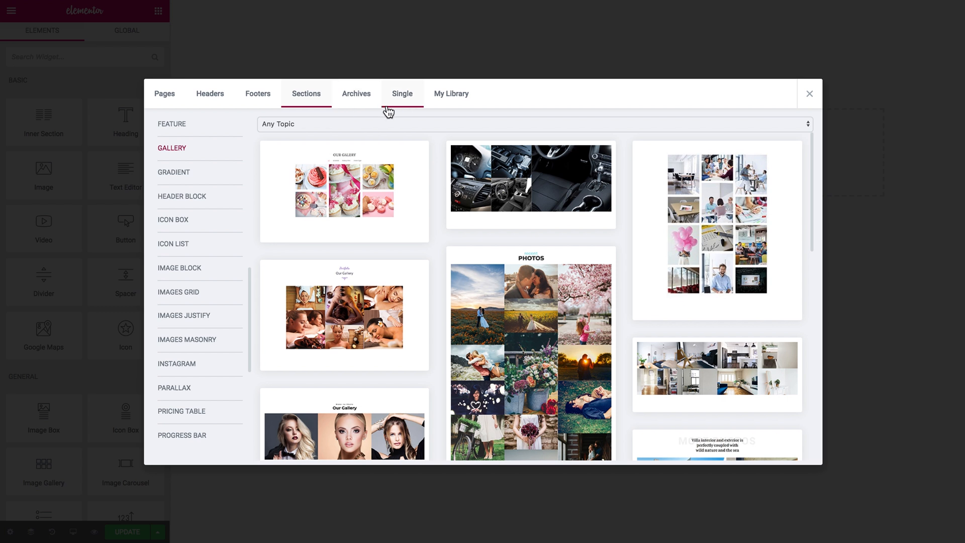
# Step: Review saved headers and footers in My Library, then show page templates again
pyautogui.click(451, 93)
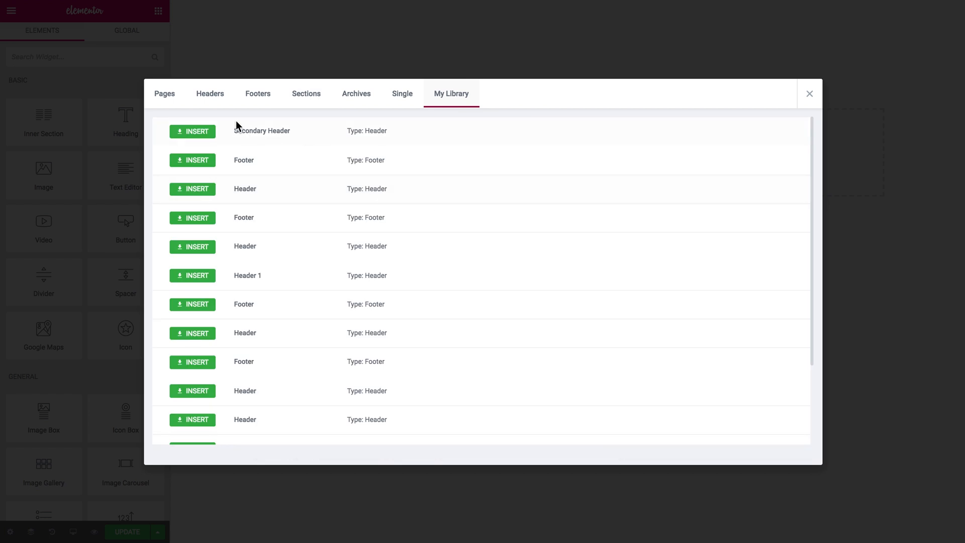
pyautogui.scroll(-3)
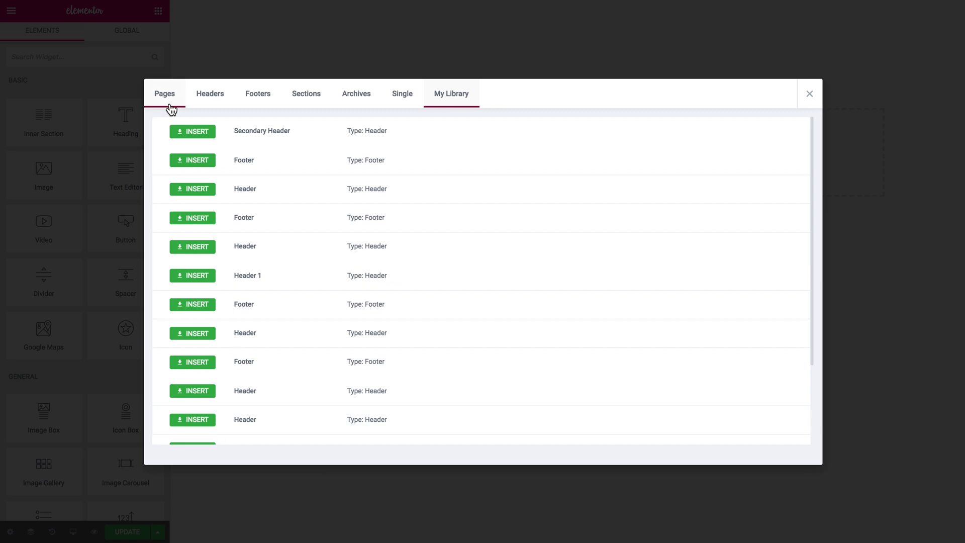
pyautogui.click(165, 94)
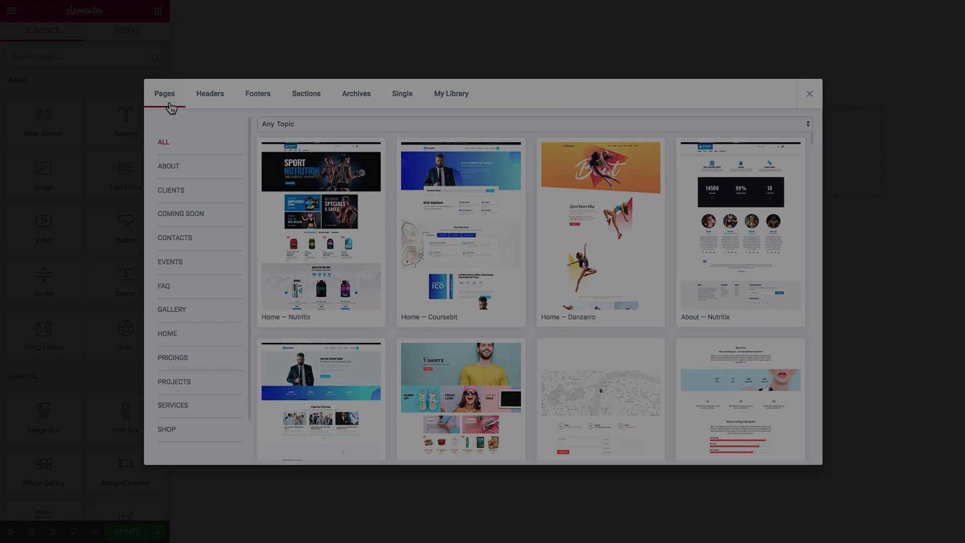